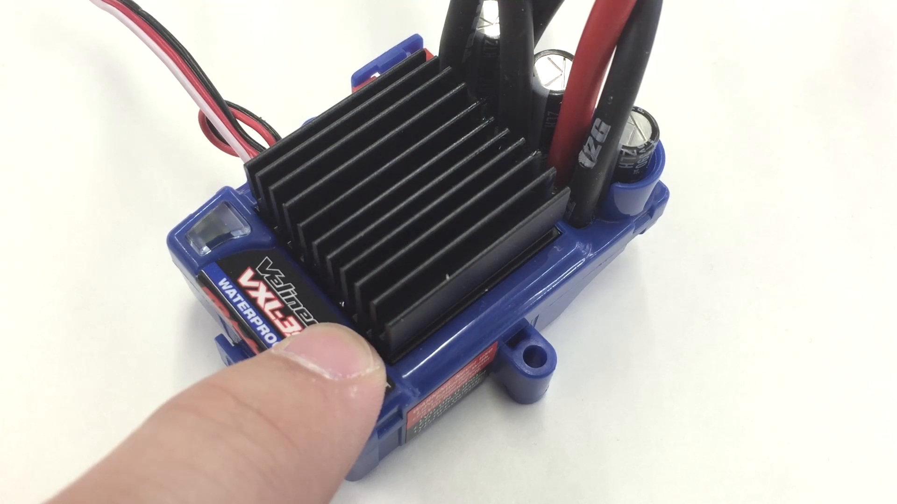
click(355, 371)
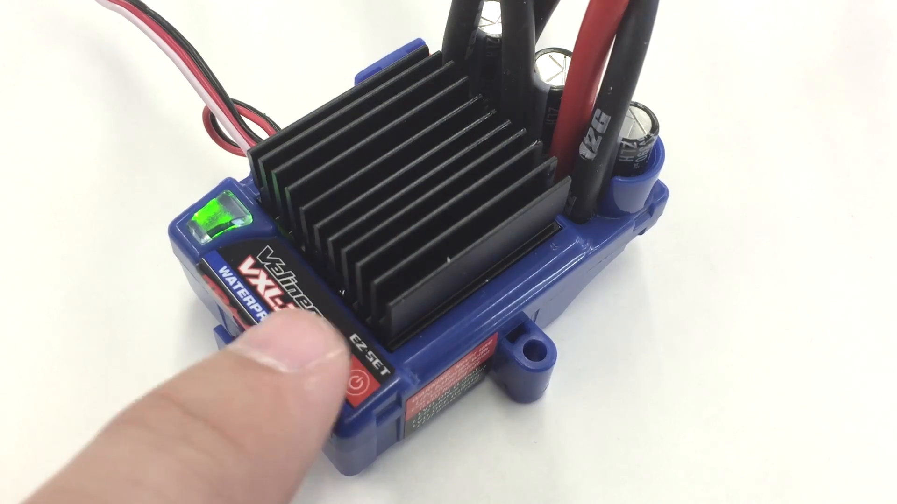